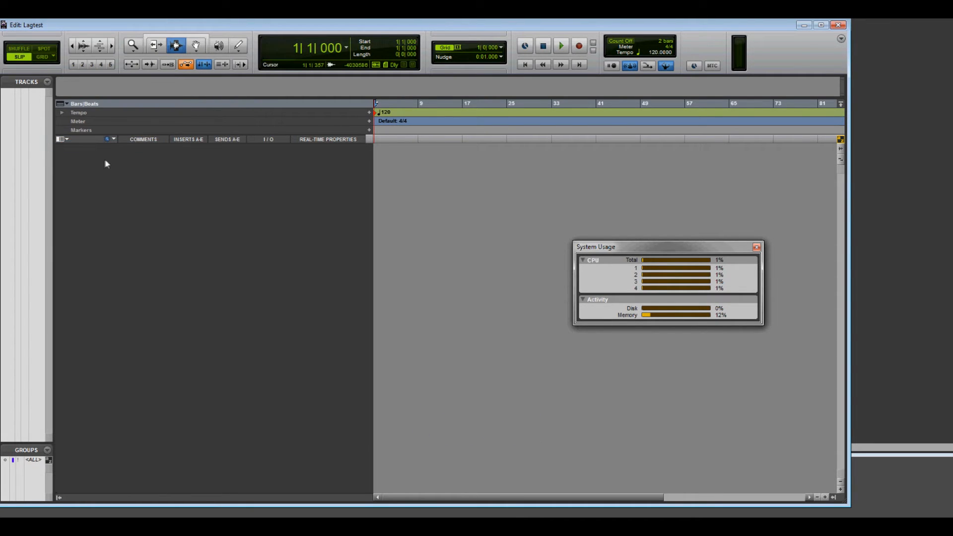
mouse_move(189, 177)
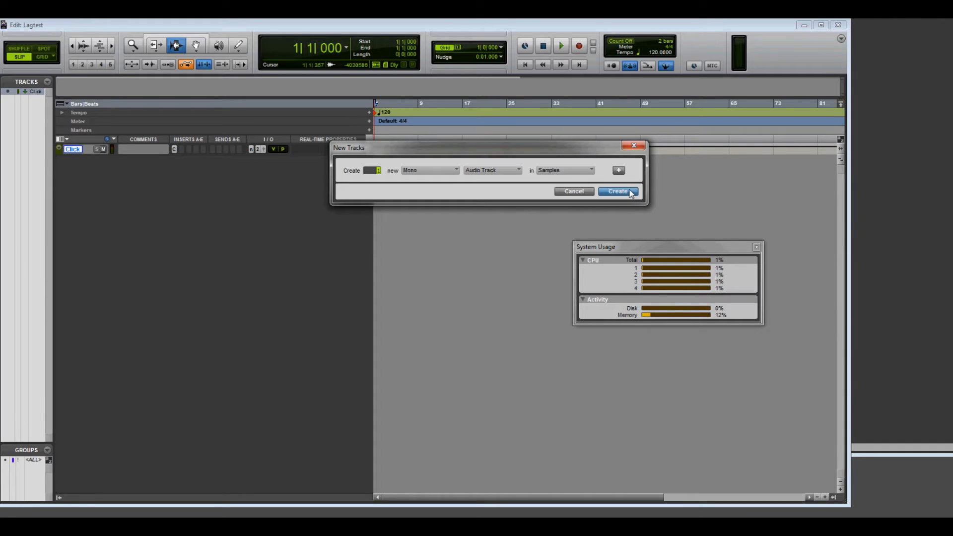
Step: Create Audio 1, then add mono track Audio 2 and a Master Fader via the track context menu
click(618, 191)
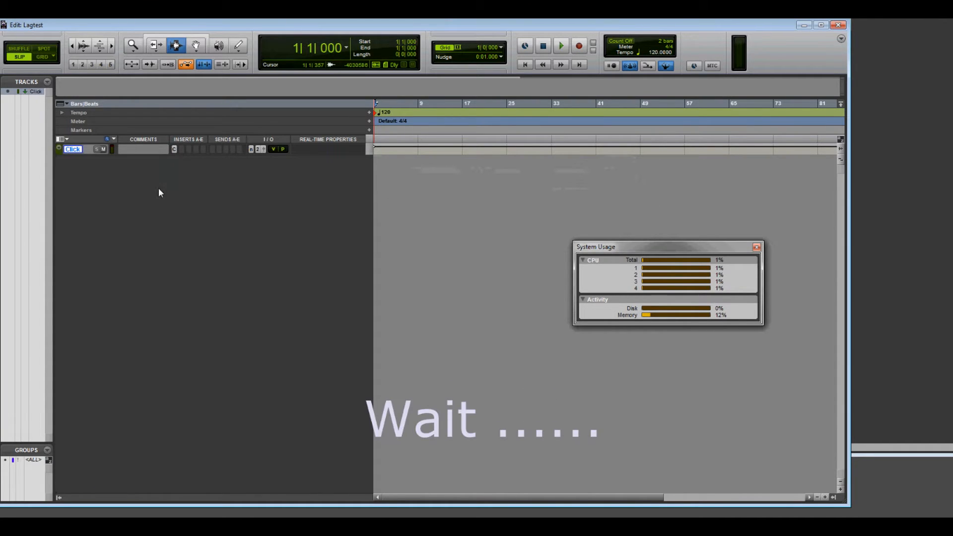
mouse_move(156, 184)
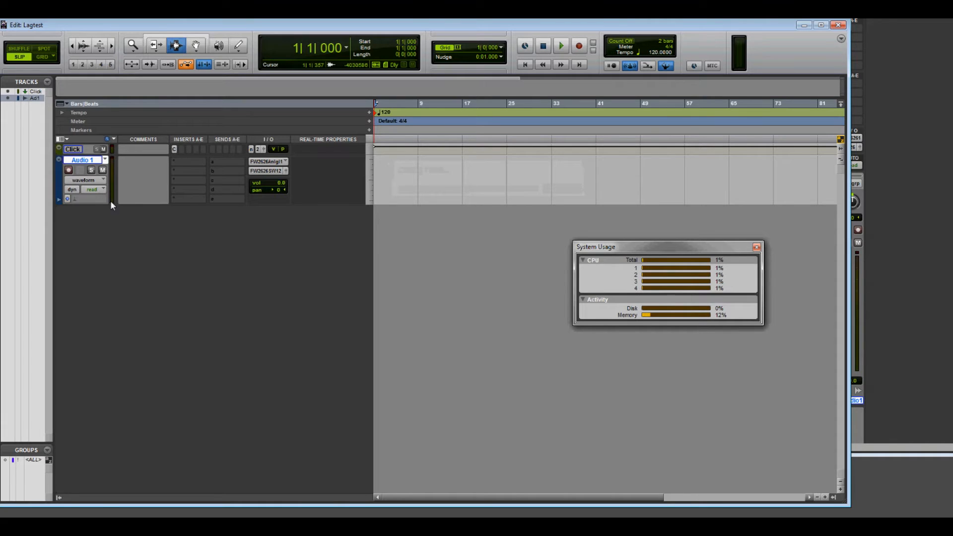
right_click(83, 158)
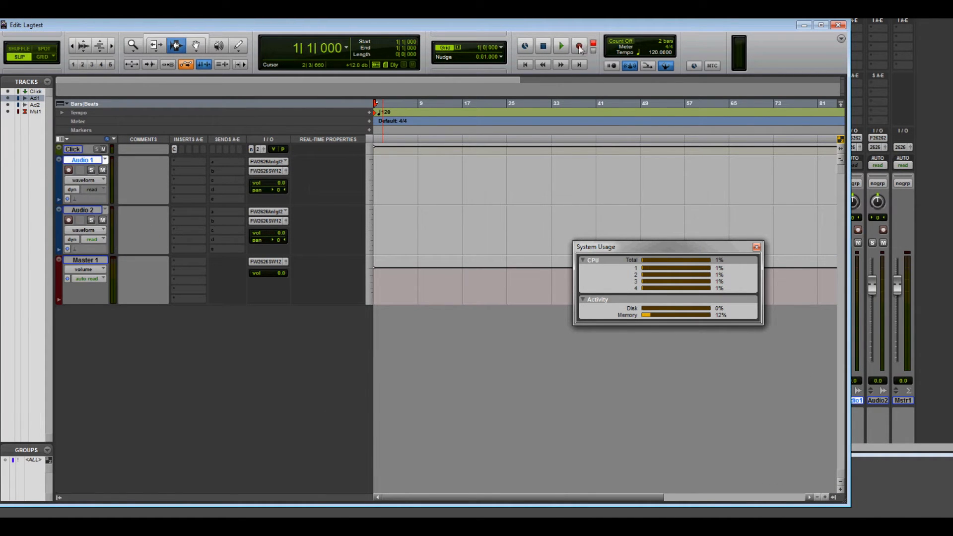
Step: Arm recording and capture a short take, Audio 1_0, from the start of Audio 1
click(578, 46)
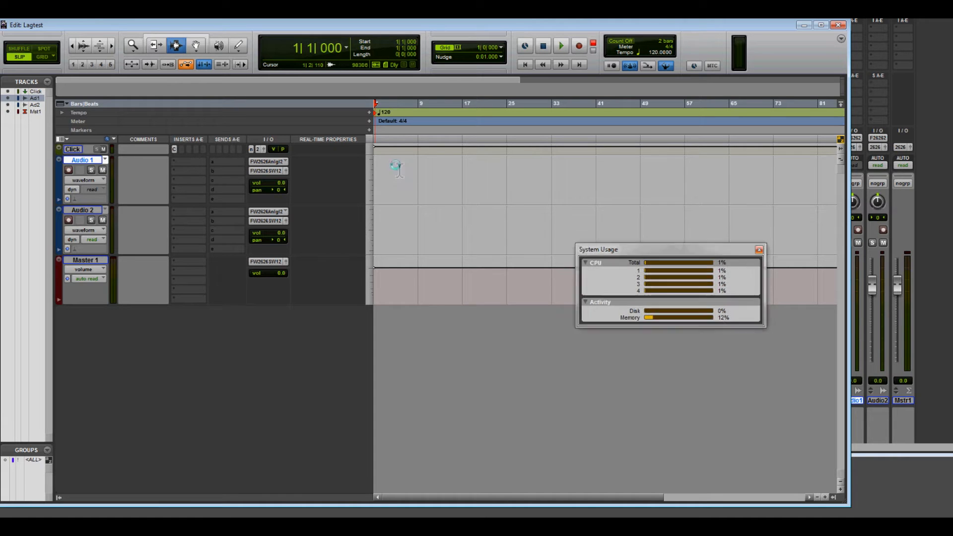
click(560, 45)
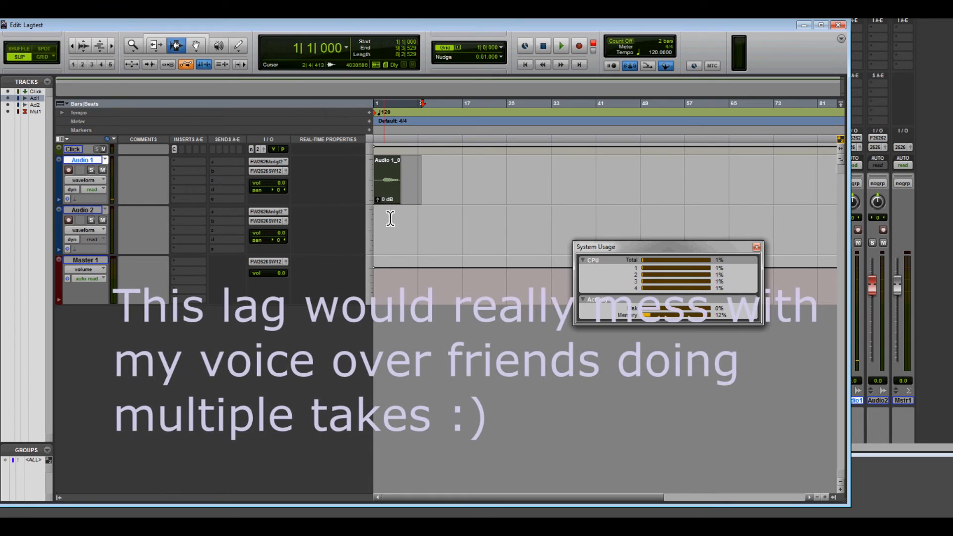
mouse_move(403, 190)
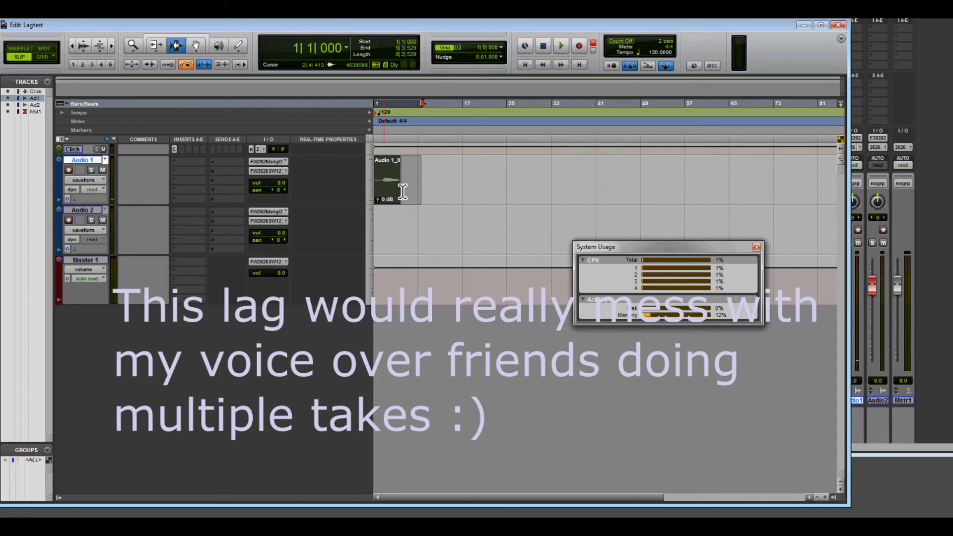
mouse_move(389, 219)
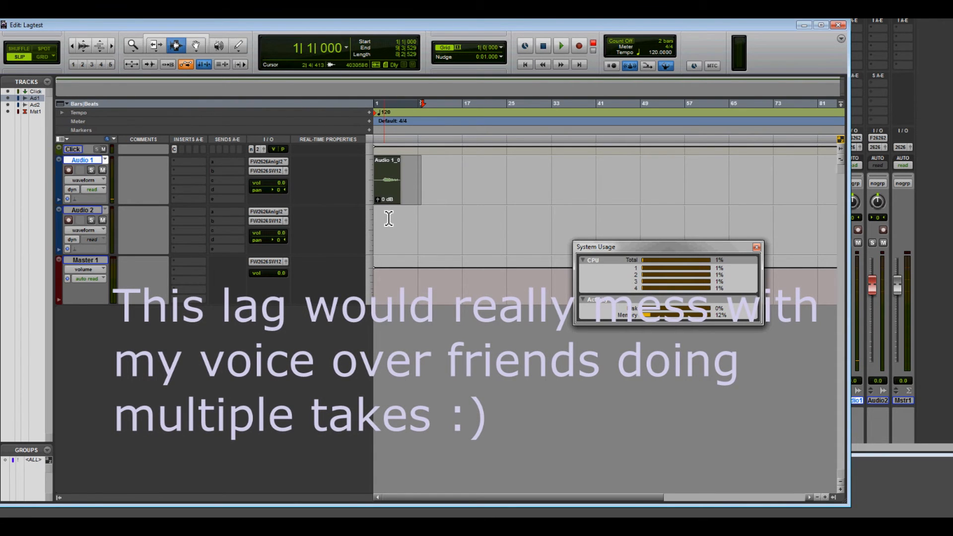
Step: Start recording a second take at the beginning of Audio 2 beneath Audio 1_0
click(578, 46)
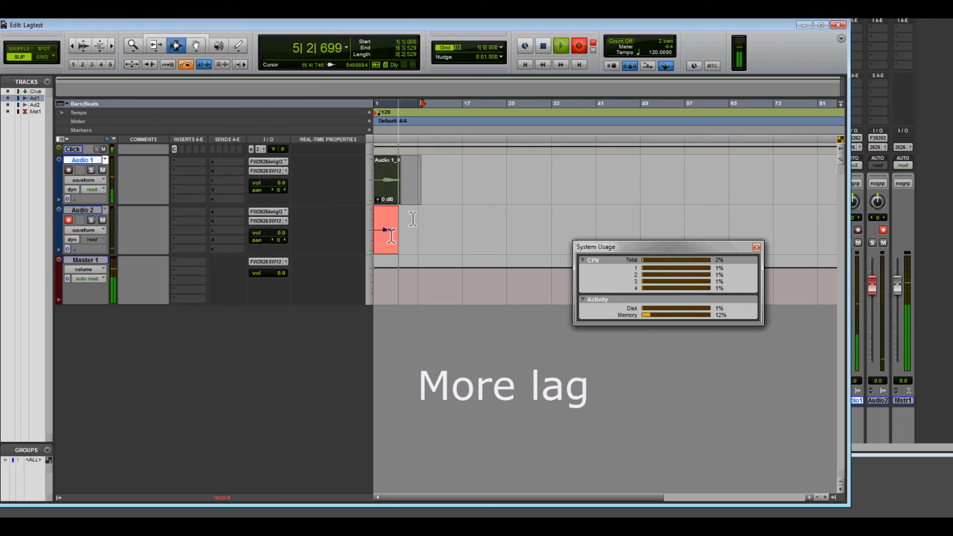
mouse_move(396, 231)
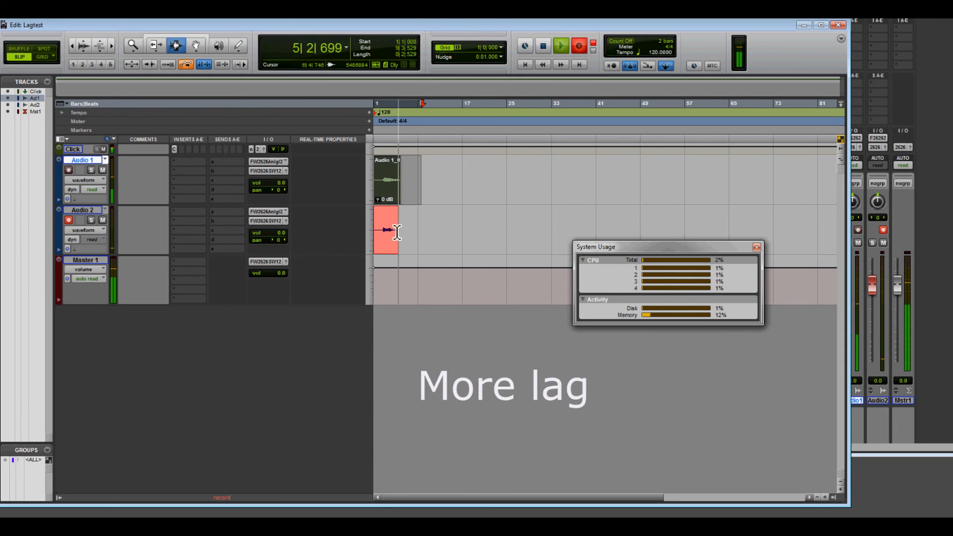